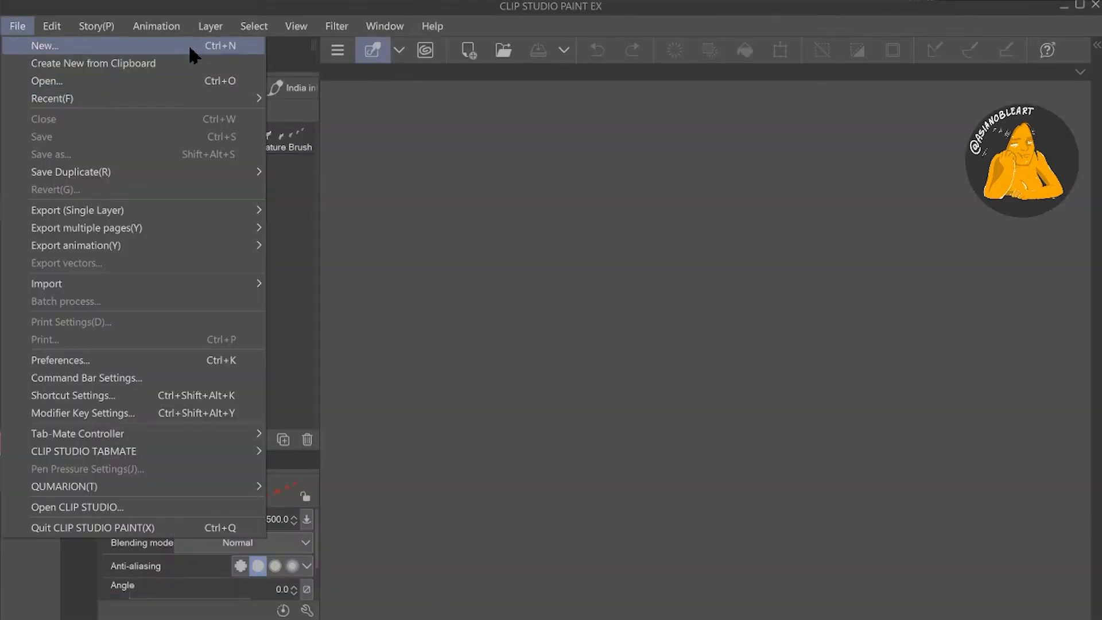
# Create a new 800 × 800 canvas named Comic2 with white paper at 72 dpi.
pyautogui.click(45, 45)
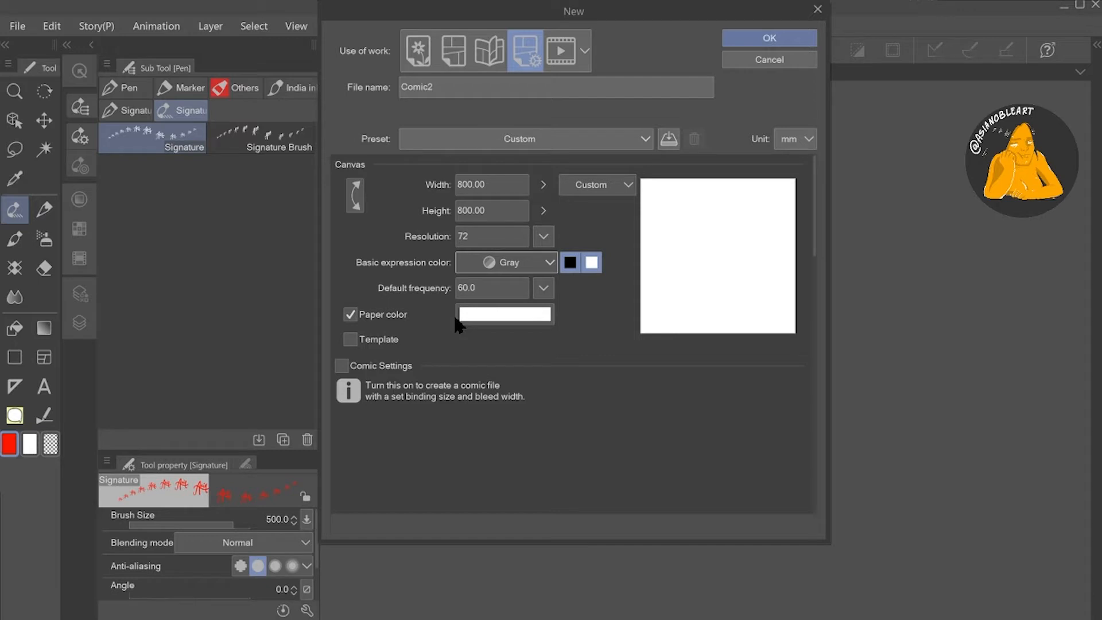
pyautogui.click(768, 38)
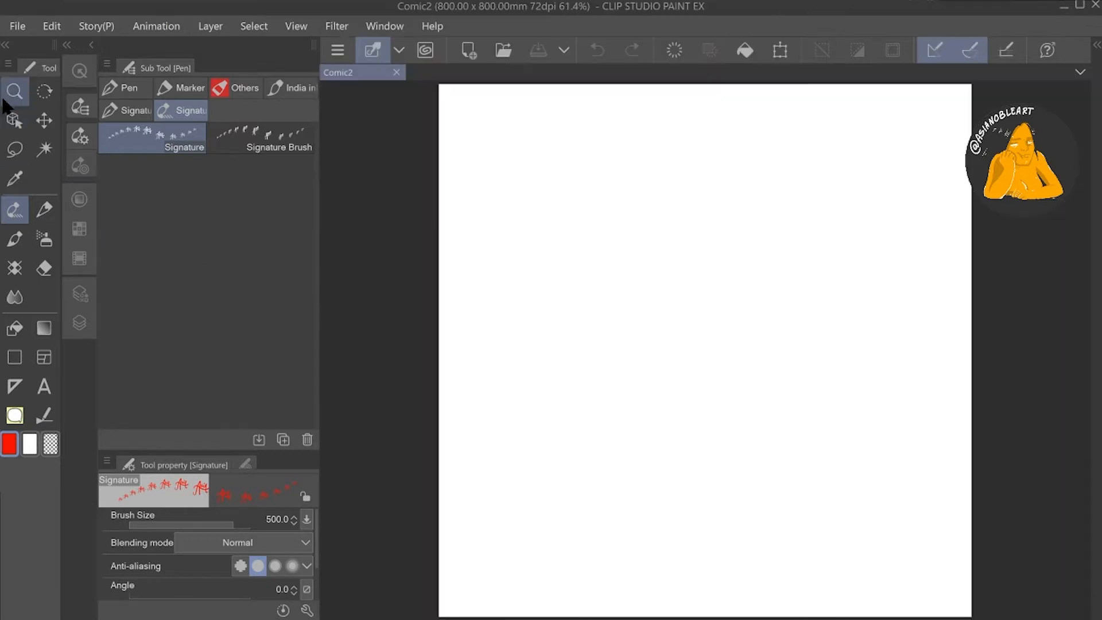
# Ink the Asia signature, add a small Follow caption, merge them and enlarge the result.
pyautogui.click(129, 87)
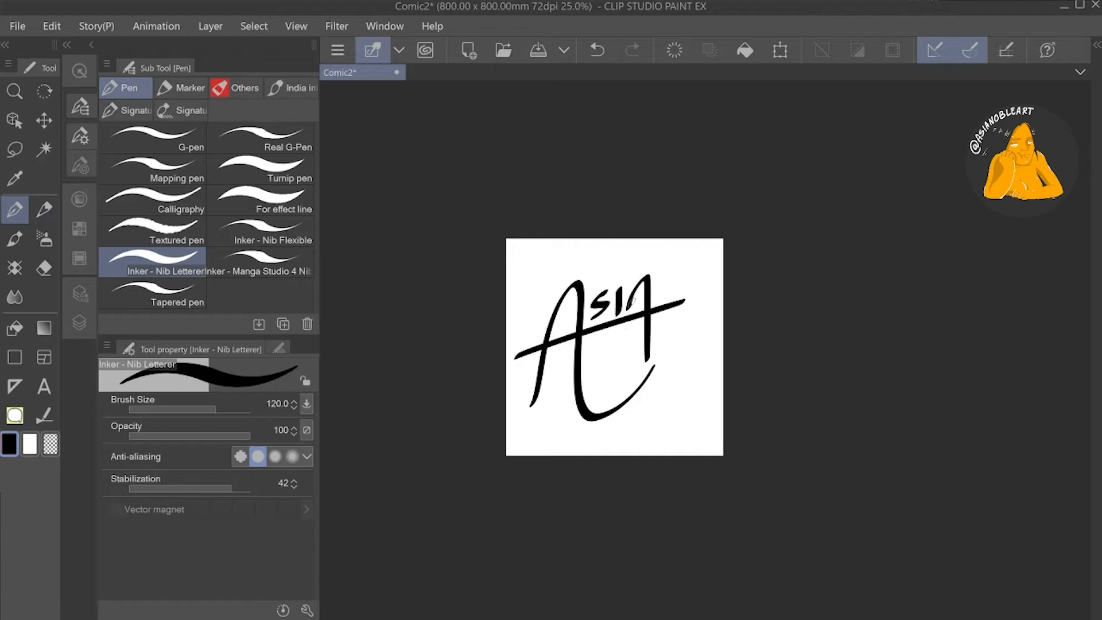
pyautogui.click(43, 385)
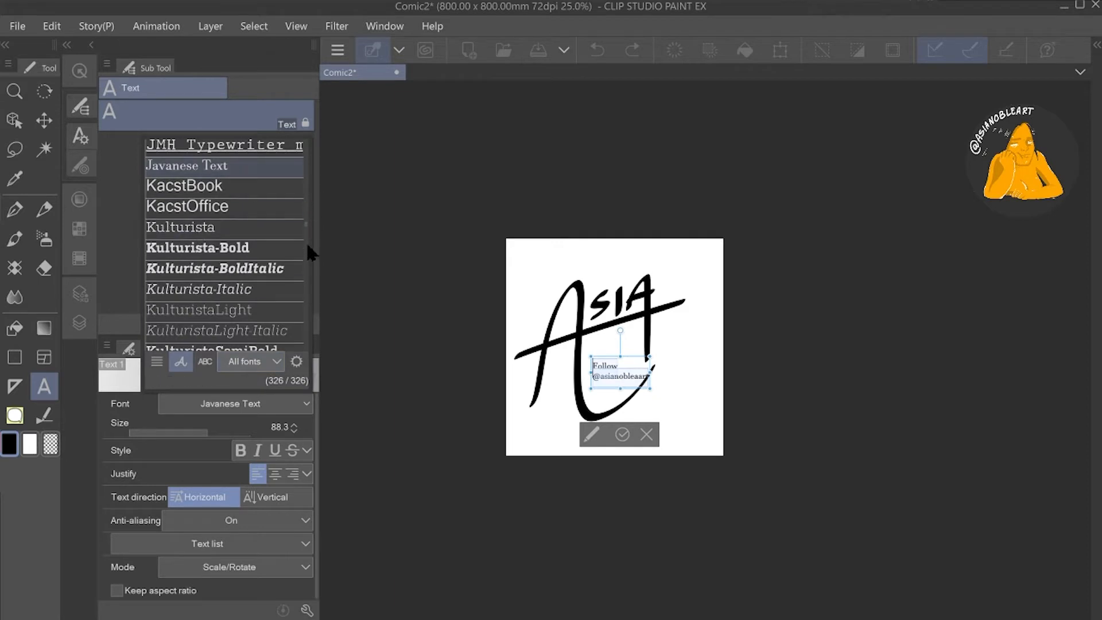
pyautogui.scroll(-3)
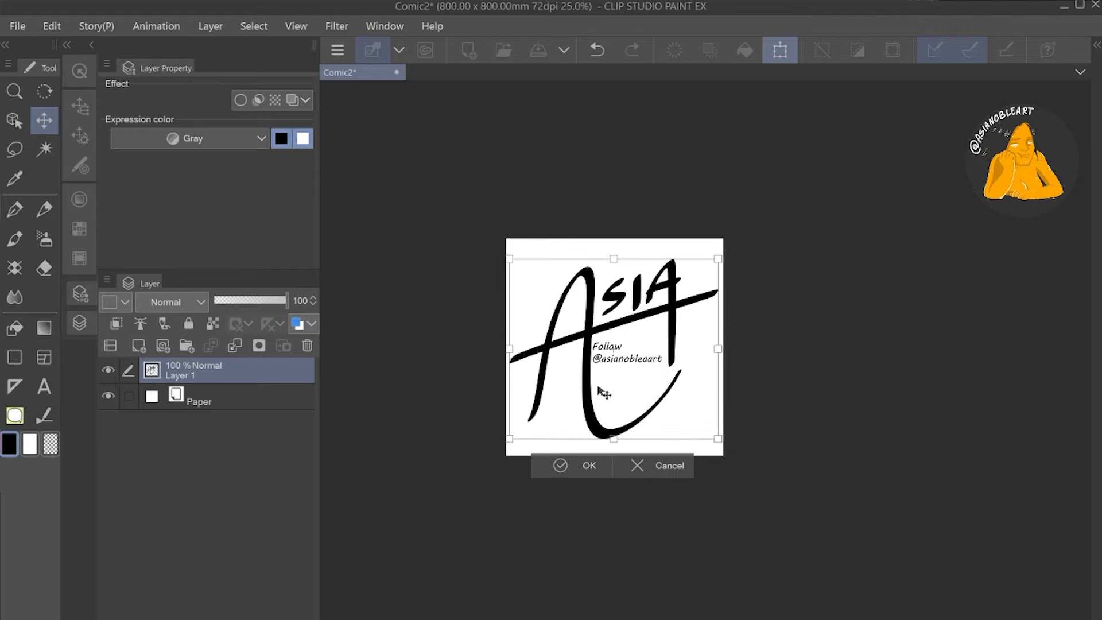
pyautogui.click(588, 465)
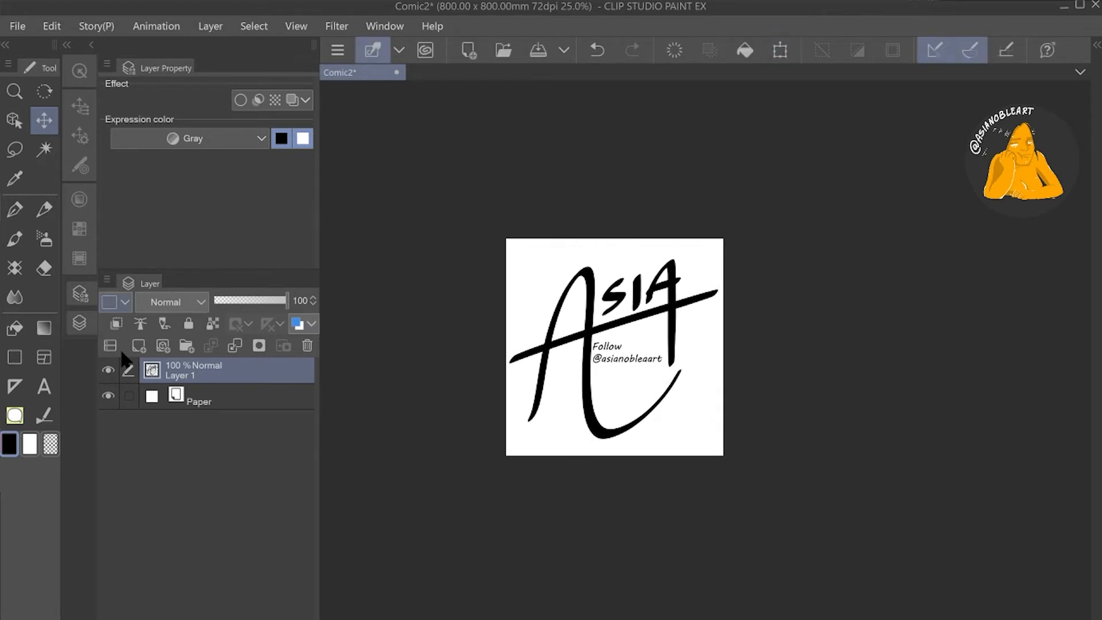
# Register the signature layer as brush-tip material 'Signature with Follow' in the Brushes folder.
pyautogui.click(51, 26)
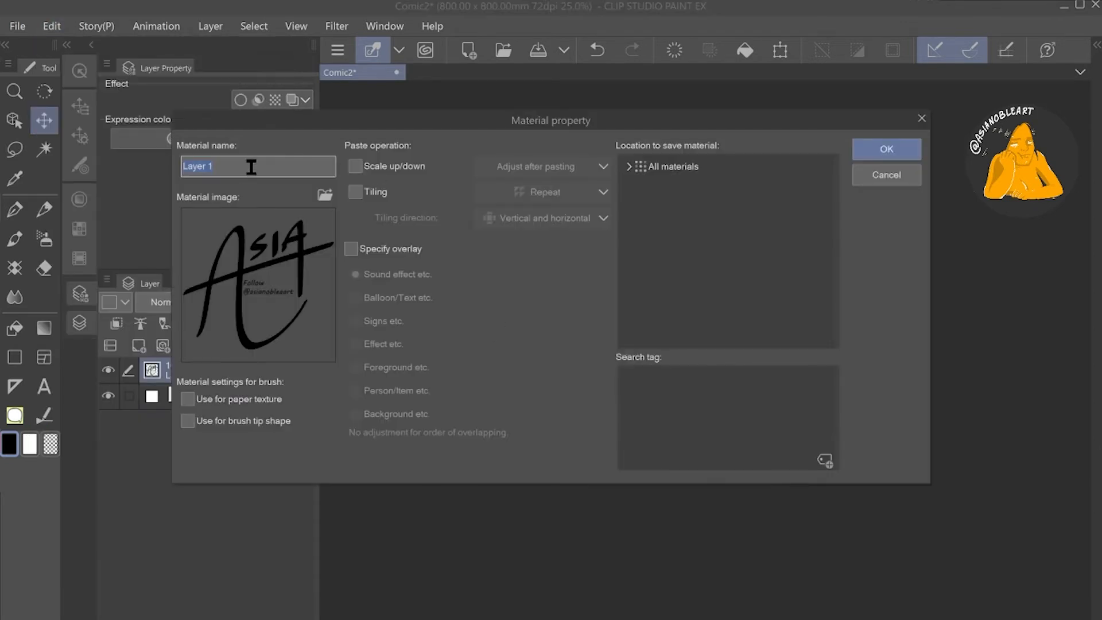
pyautogui.write('Signature with Follow')
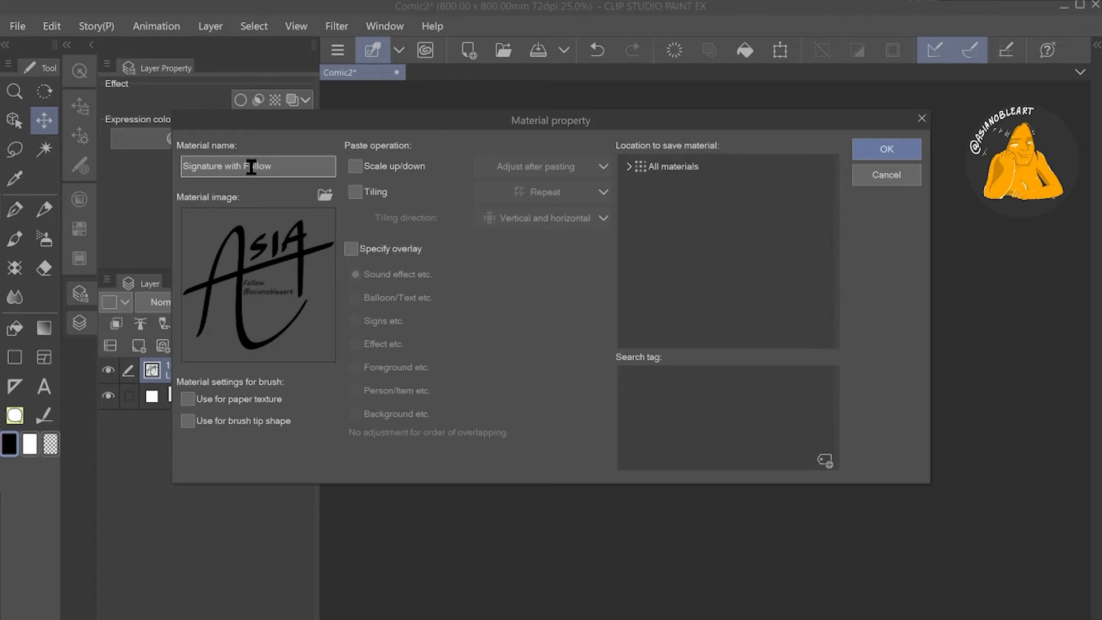
pyautogui.click(187, 420)
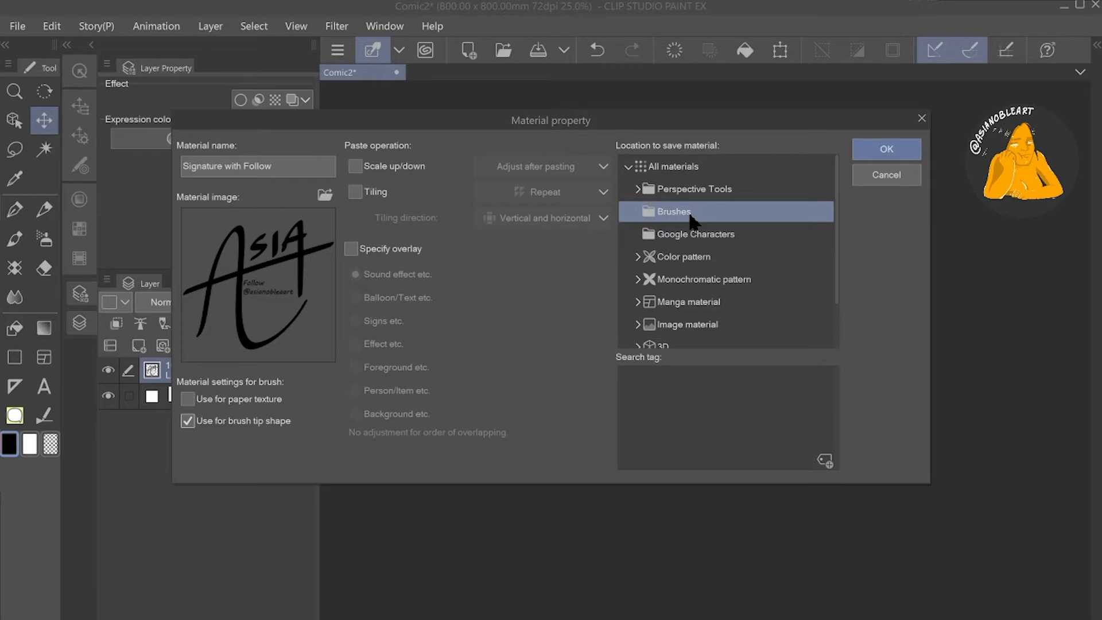
pyautogui.click(885, 149)
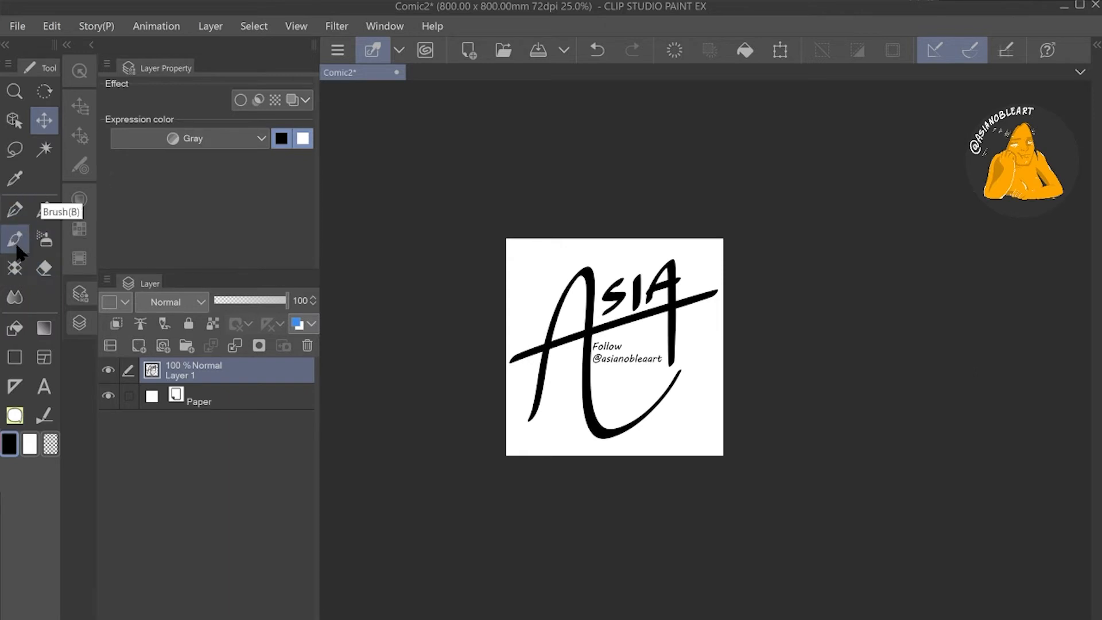
# Duplicate the Decoration > Pattern Heart brush as a new sub tool named 'Follow Stamp'.
pyautogui.click(14, 267)
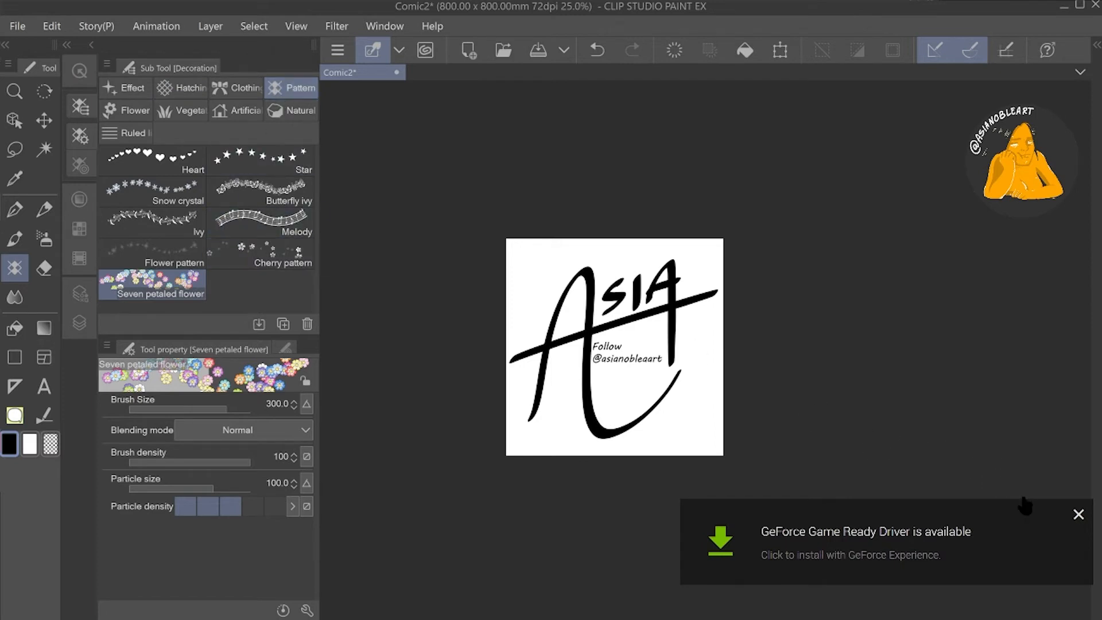
pyautogui.click(152, 159)
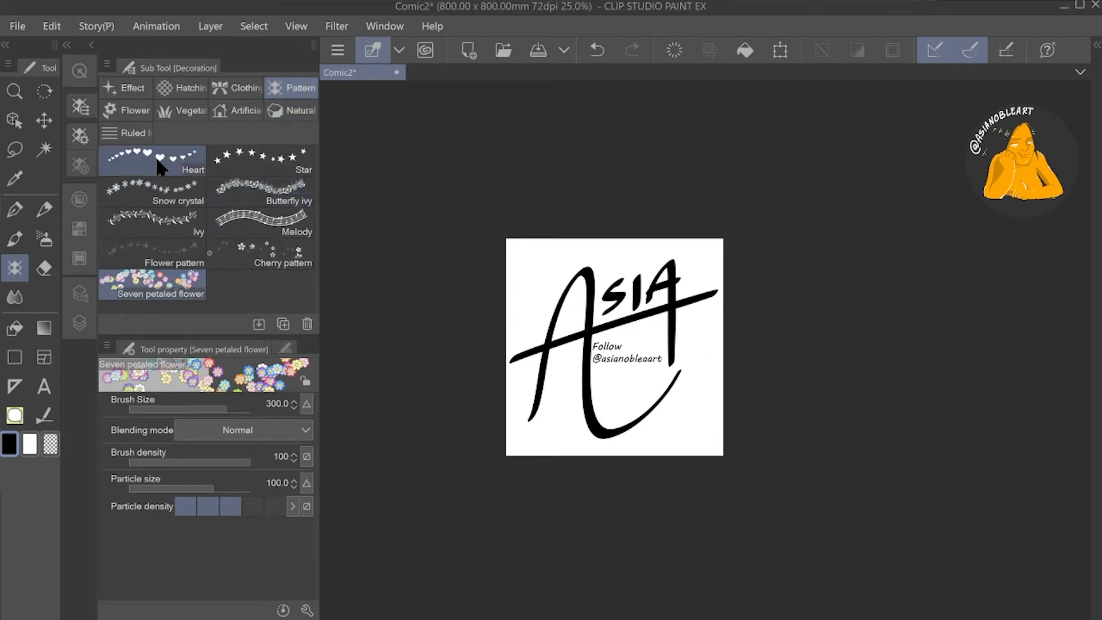
pyautogui.click(151, 158)
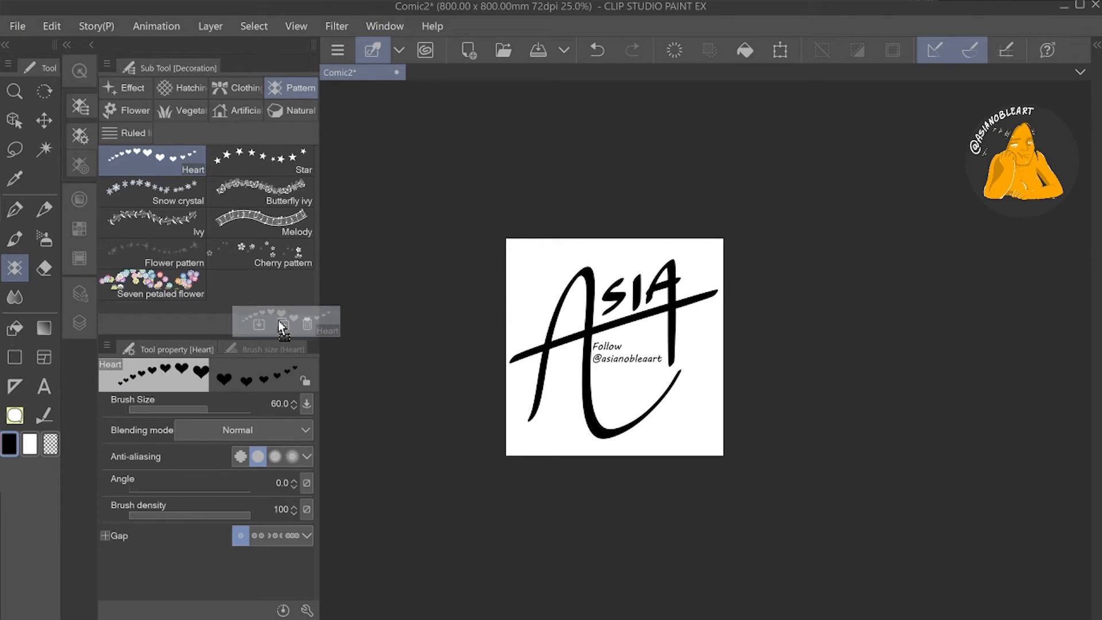
pyautogui.click(283, 323)
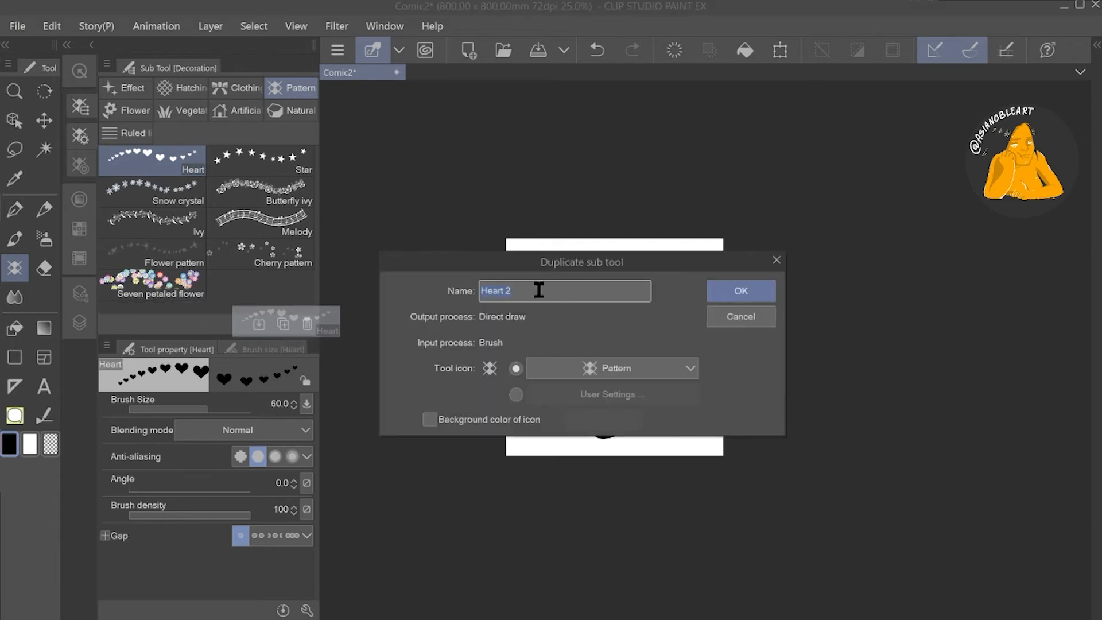
pyautogui.write('Follow St')
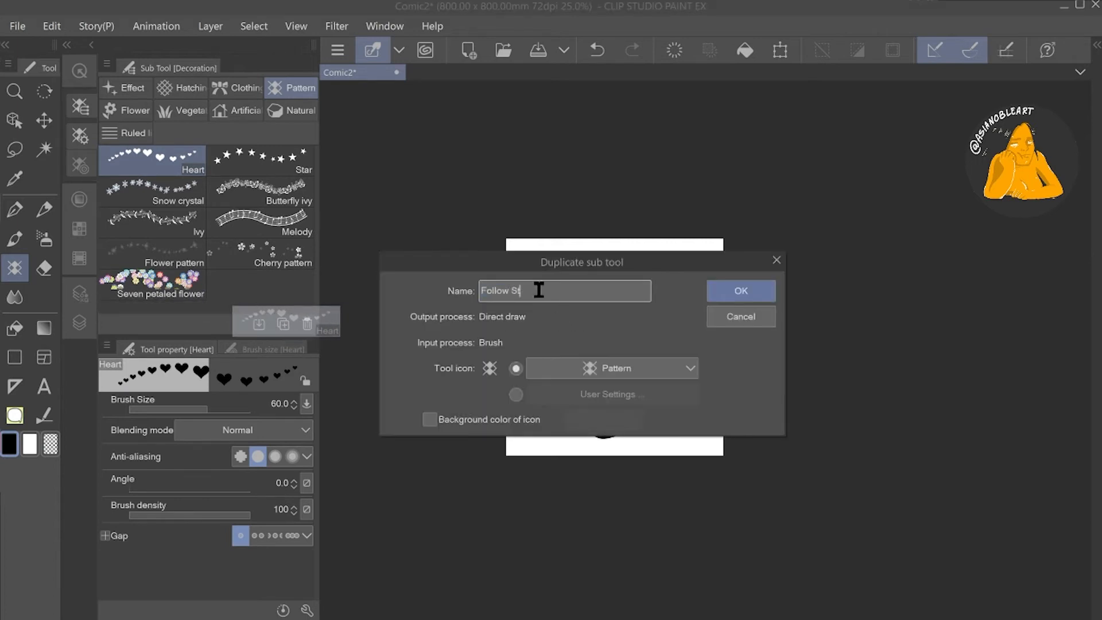
pyautogui.click(740, 290)
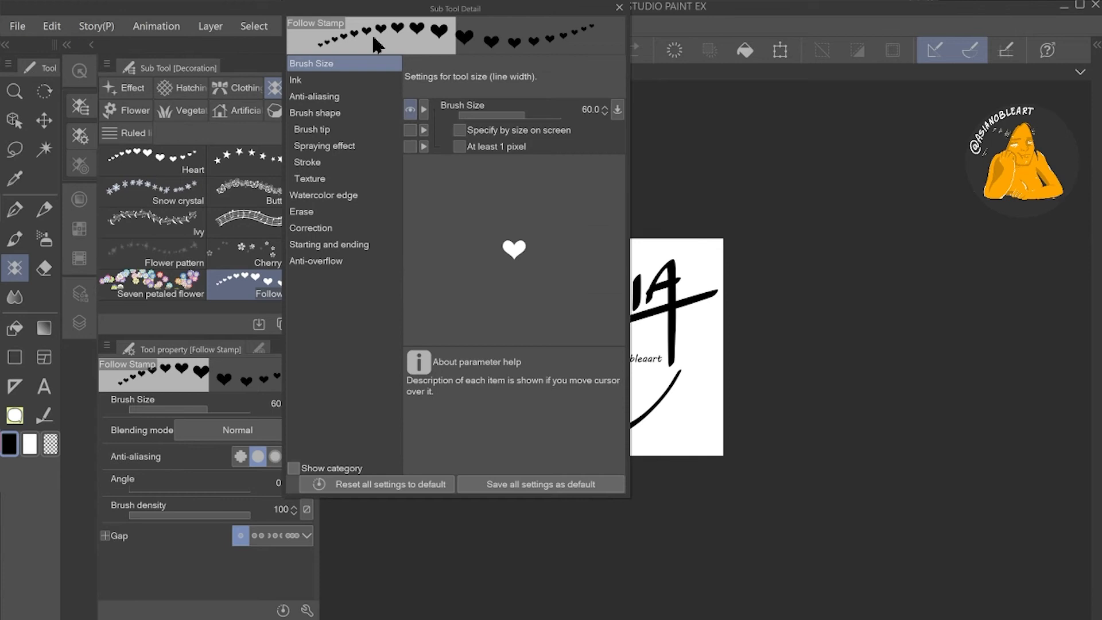
# Add the 'Signature with Follow' material as a tip shape of Follow Stamp, found by searching 'follow'.
pyautogui.click(311, 130)
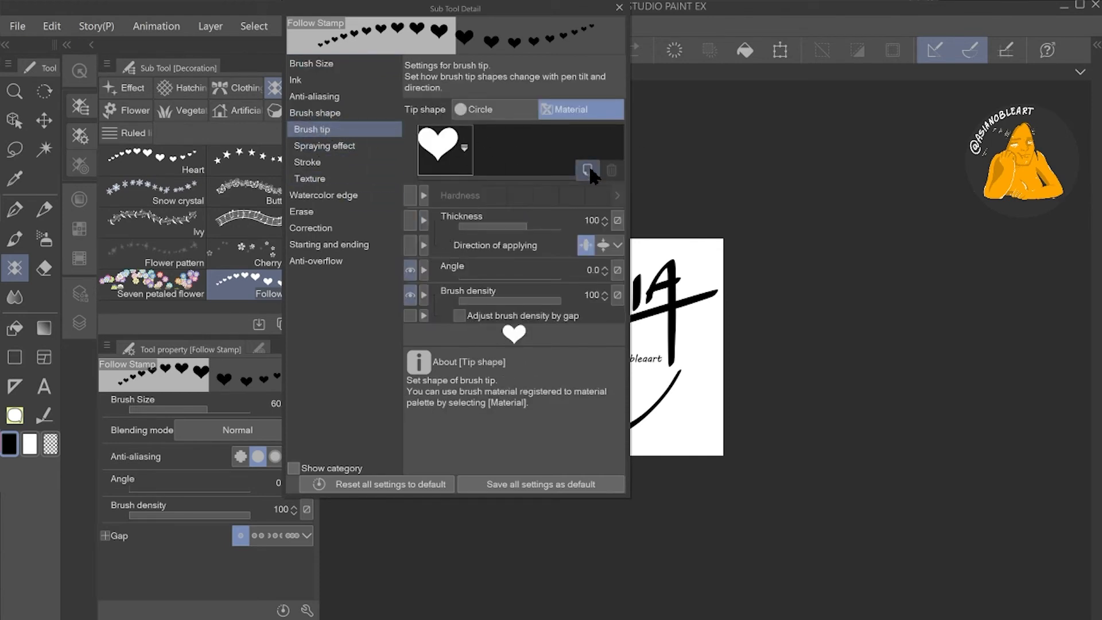
pyautogui.click(589, 169)
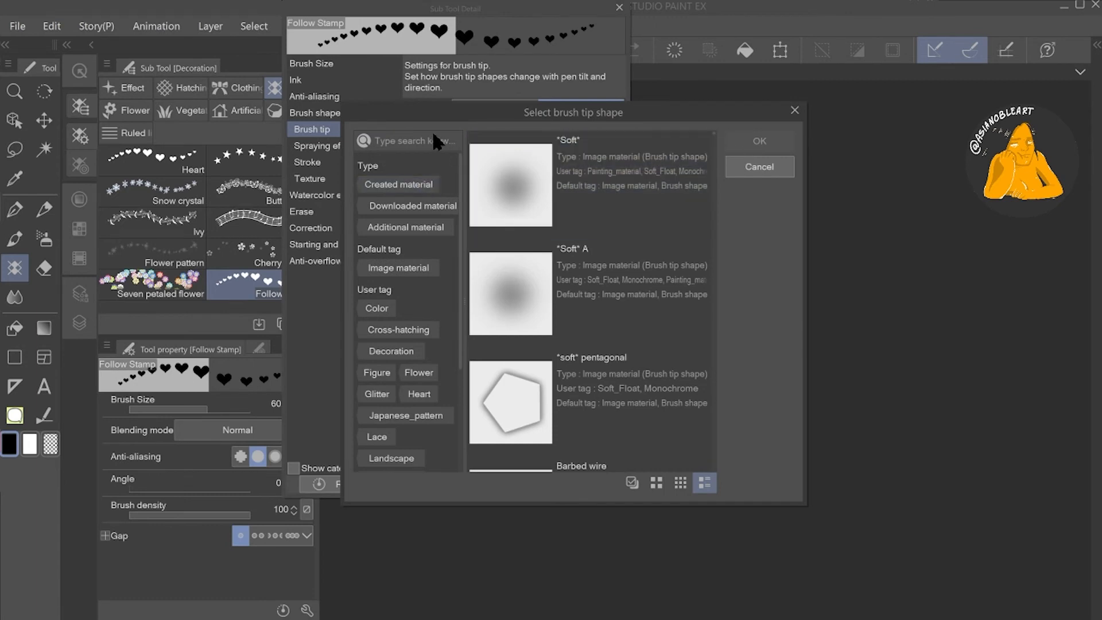
pyautogui.click(411, 140)
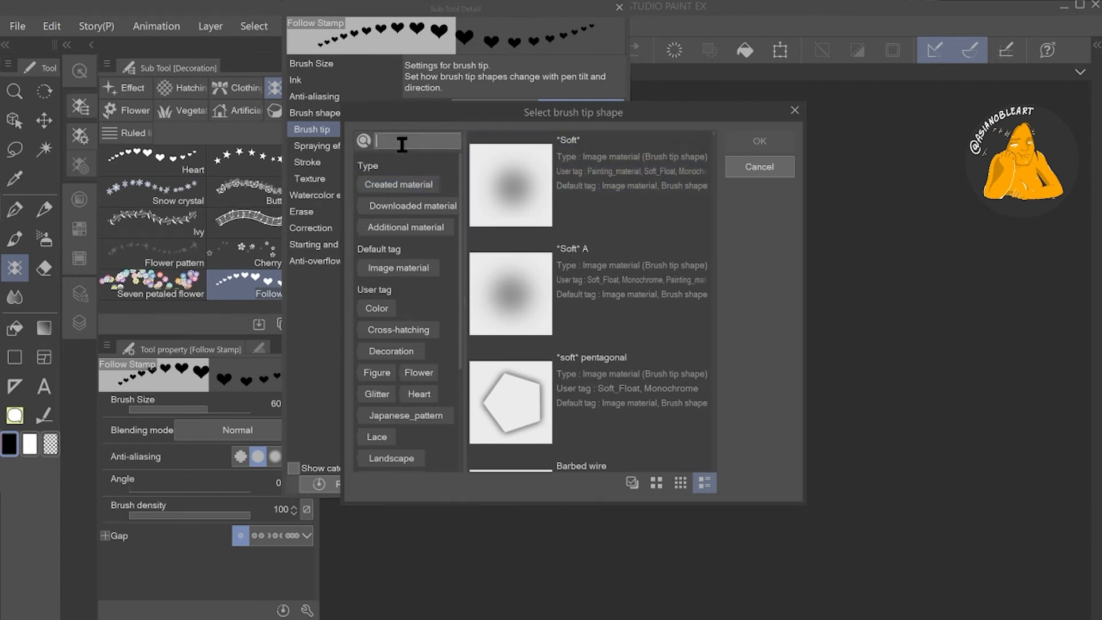
pyautogui.write('follow')
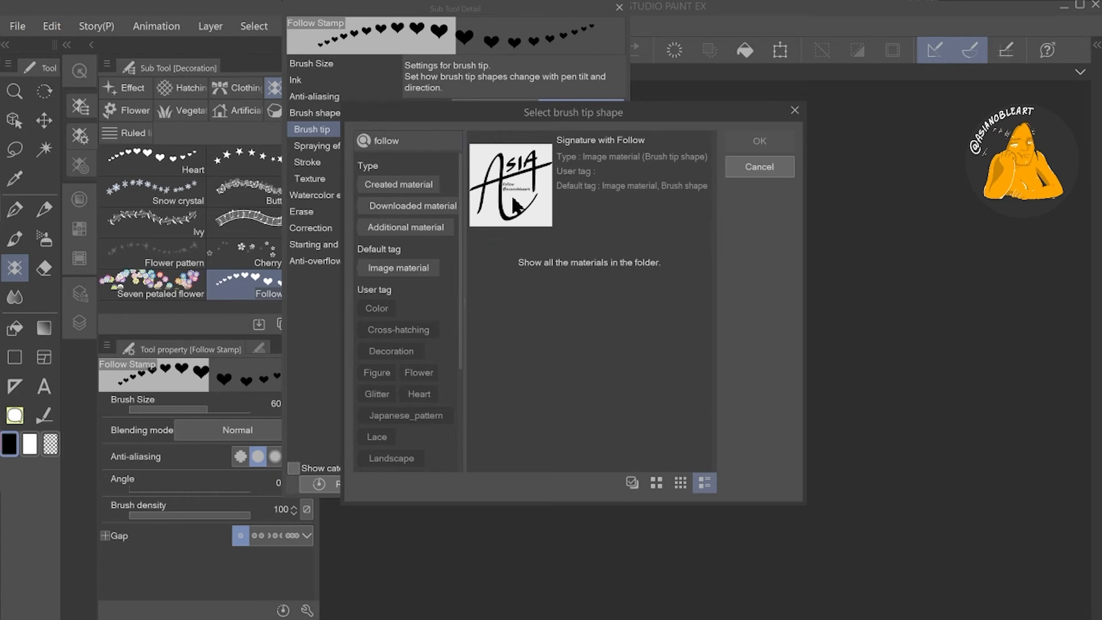
pyautogui.click(509, 184)
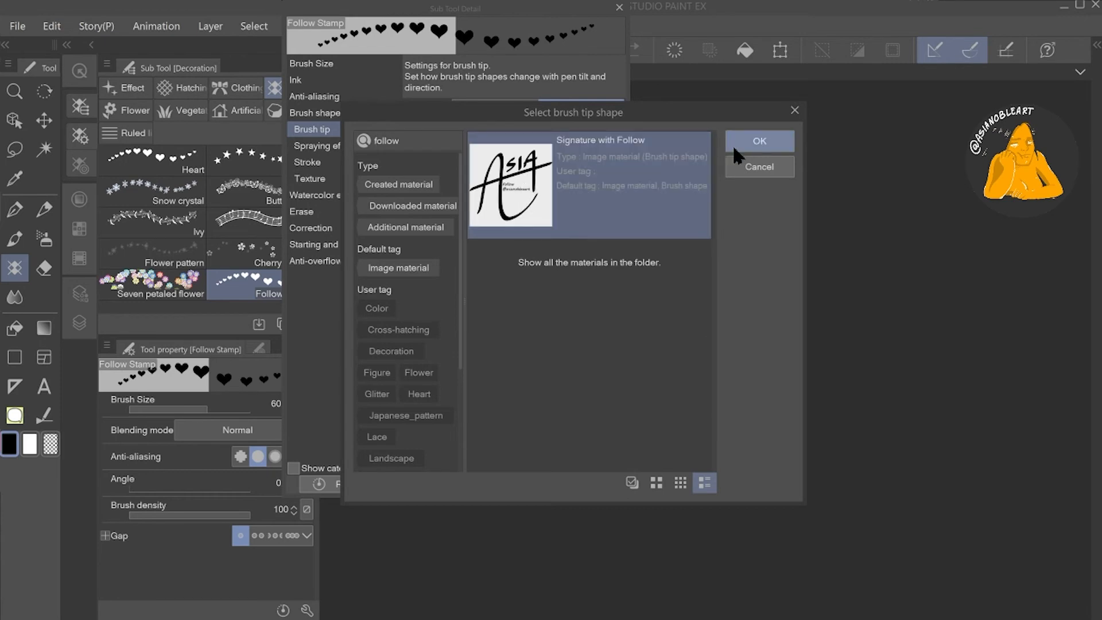
pyautogui.click(759, 140)
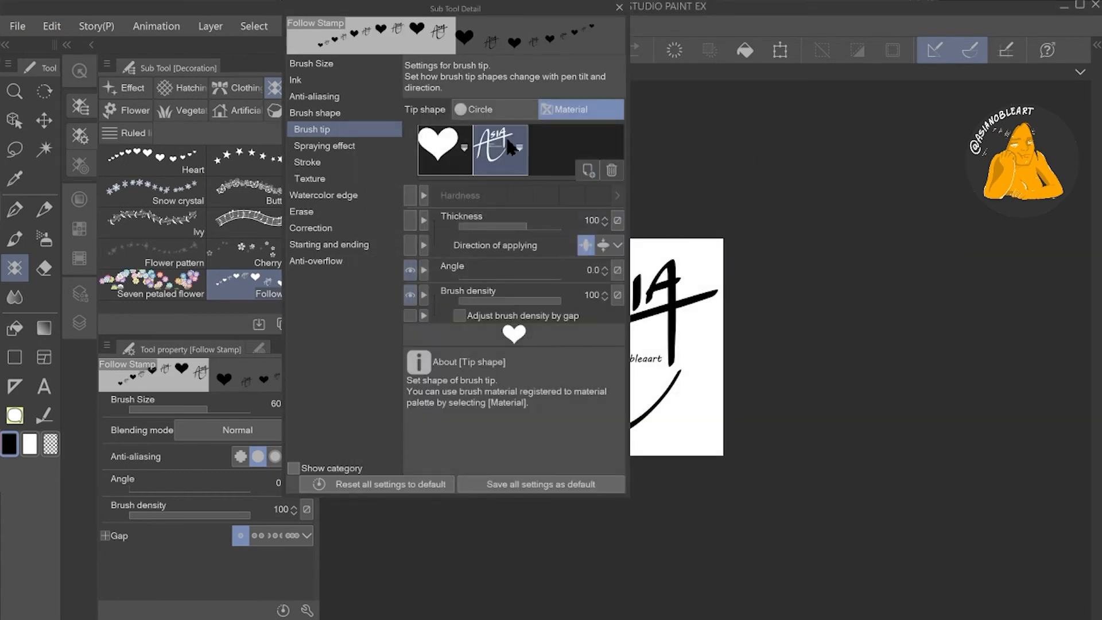
# Delete the original heart tip so the signature is the brush's only tip shape.
pyautogui.click(612, 170)
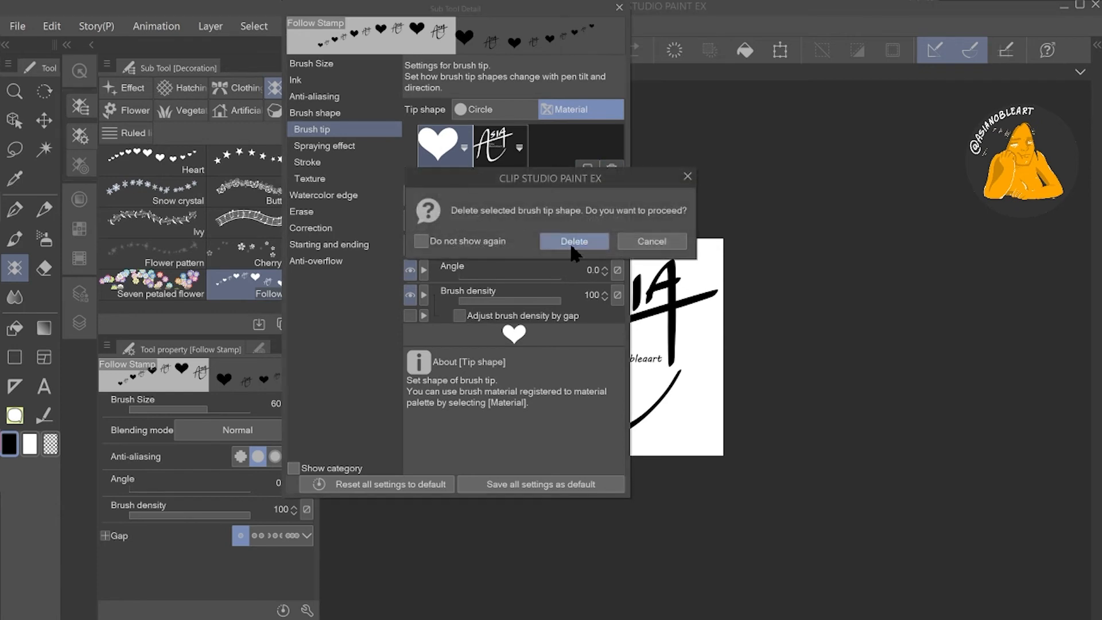
pyautogui.click(574, 241)
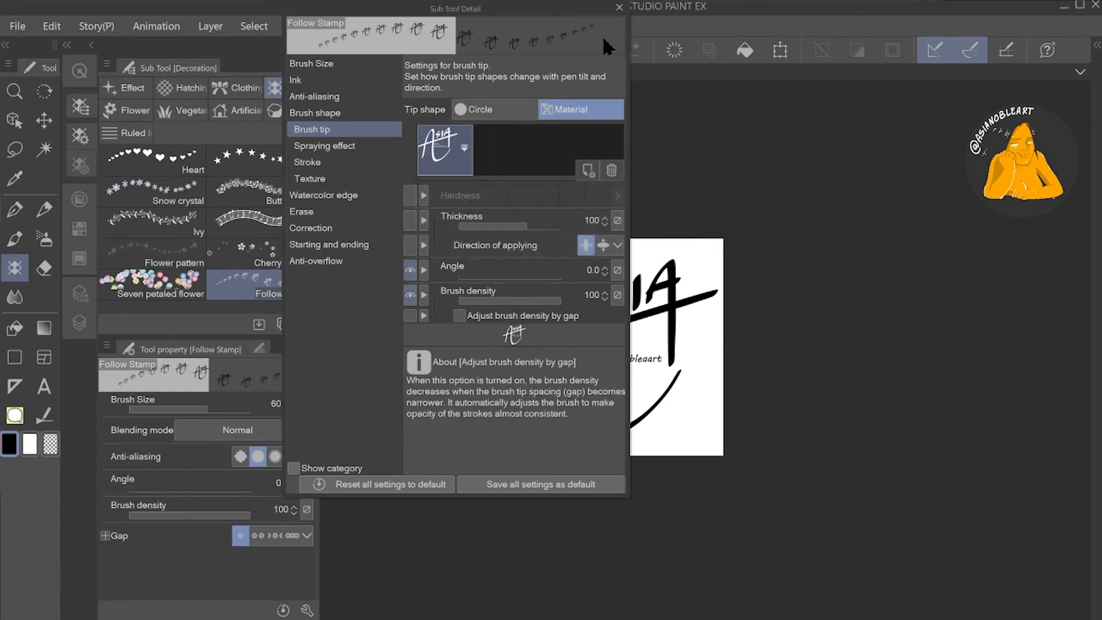
# Stamp the signature in red and green on Comic3 and file Follow Stamp in the Pen tool's Signature group.
pyautogui.click(619, 7)
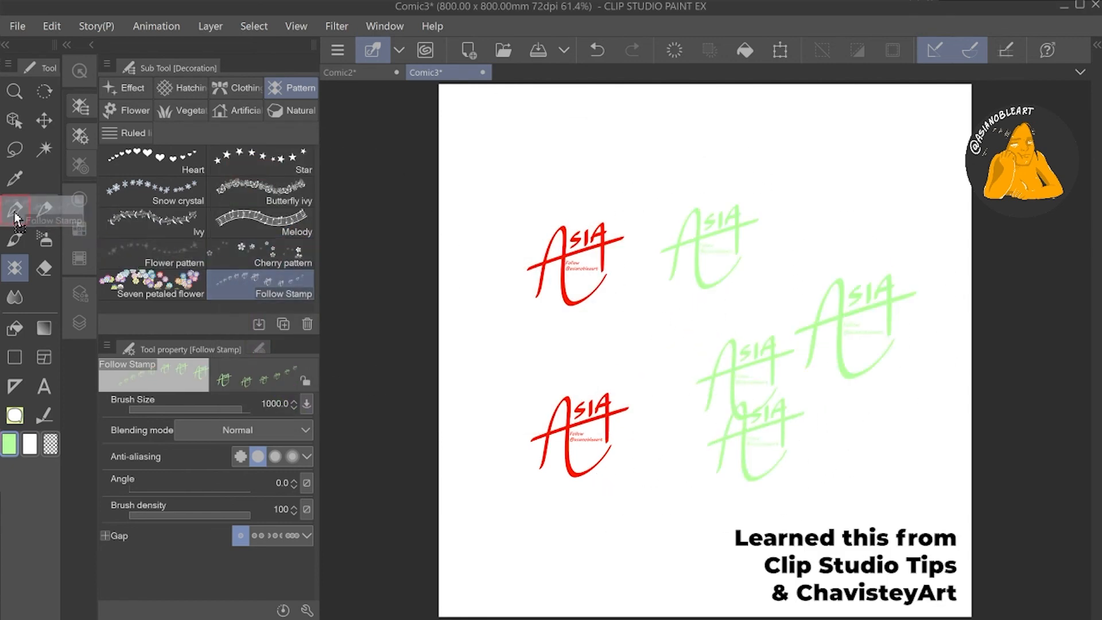
pyautogui.click(15, 209)
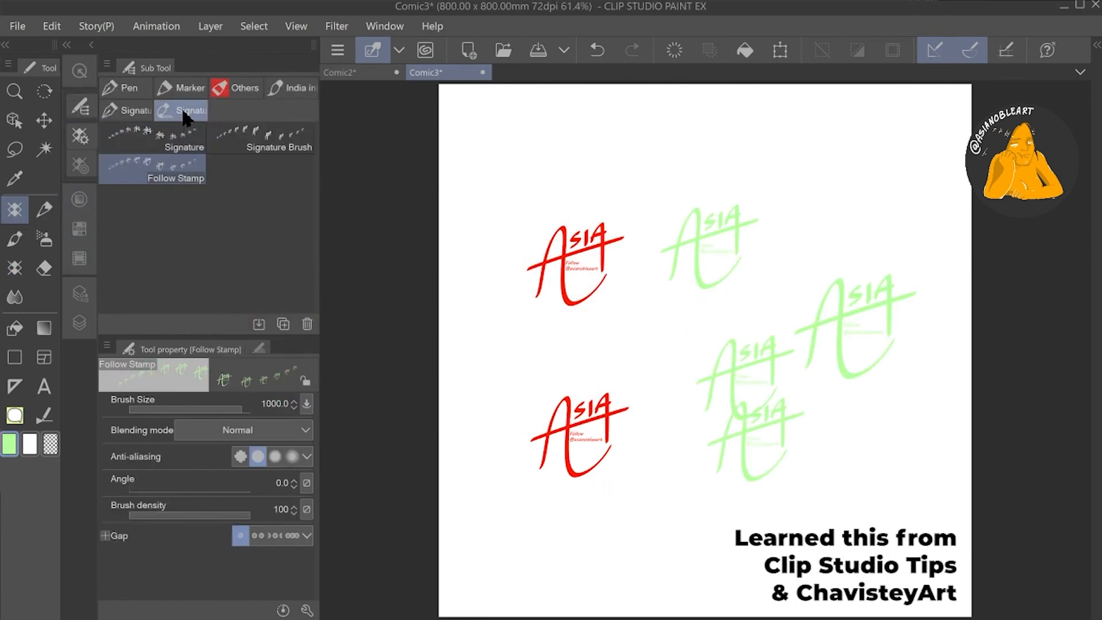